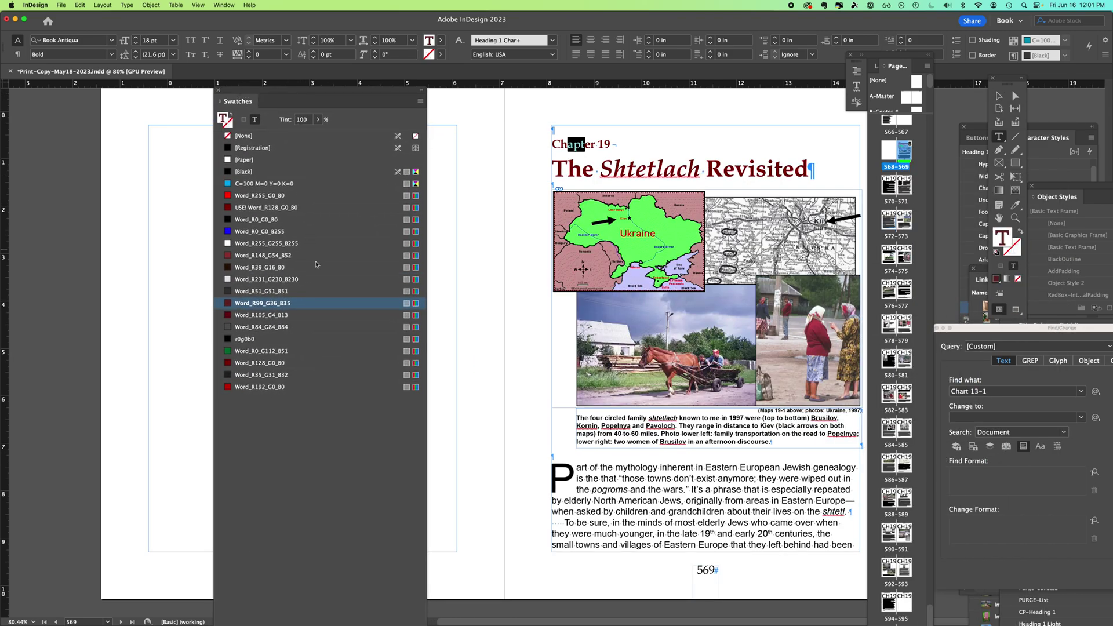
mouse_move(266, 322)
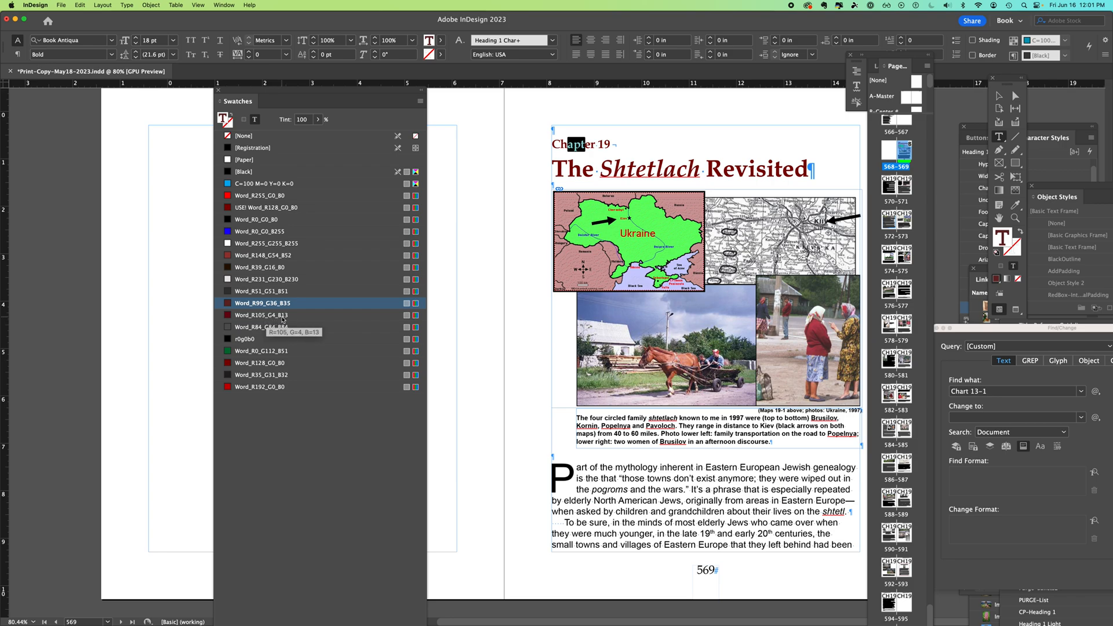
mouse_move(260, 305)
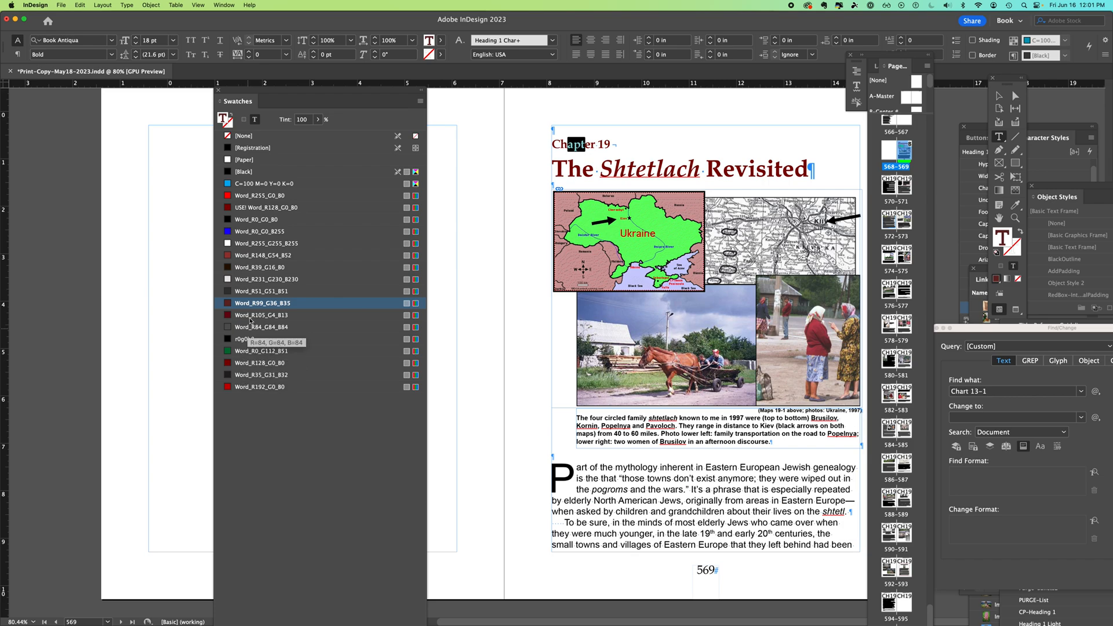
mouse_move(250, 401)
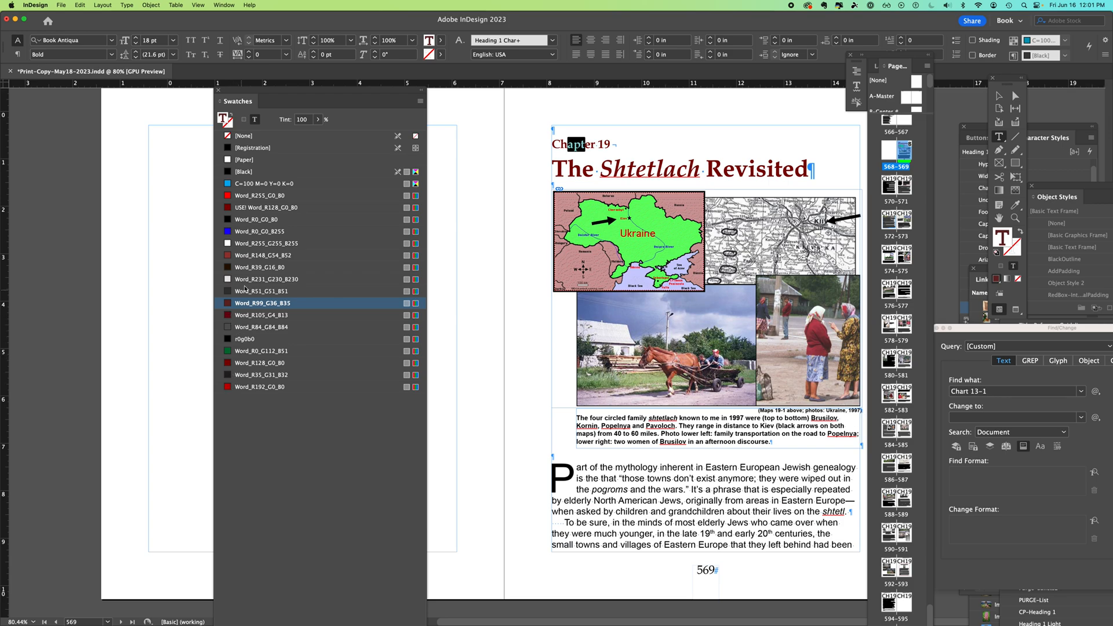
Step: Choose the USE! Word_R128_G0_B0 swatch as the maroon to keep
left_click(267, 206)
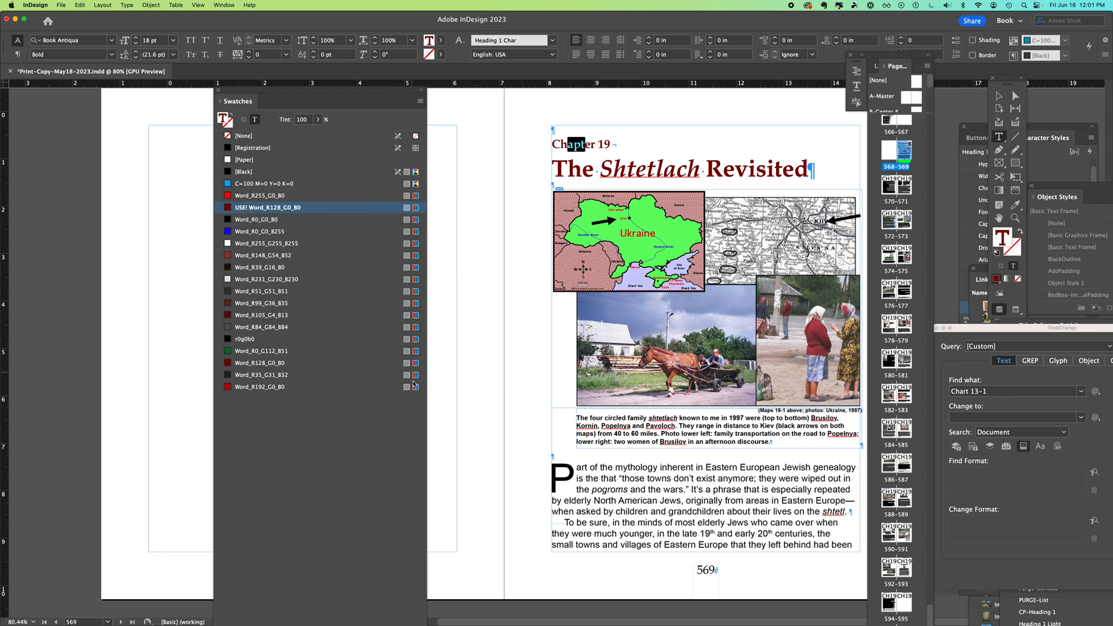
mouse_move(406, 387)
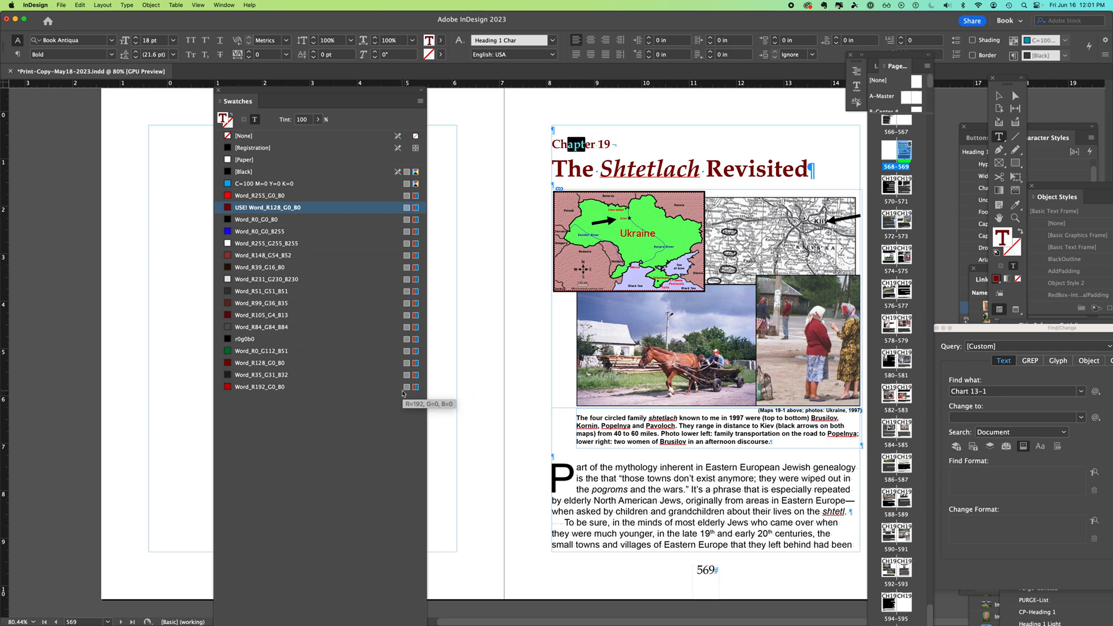
mouse_move(397, 393)
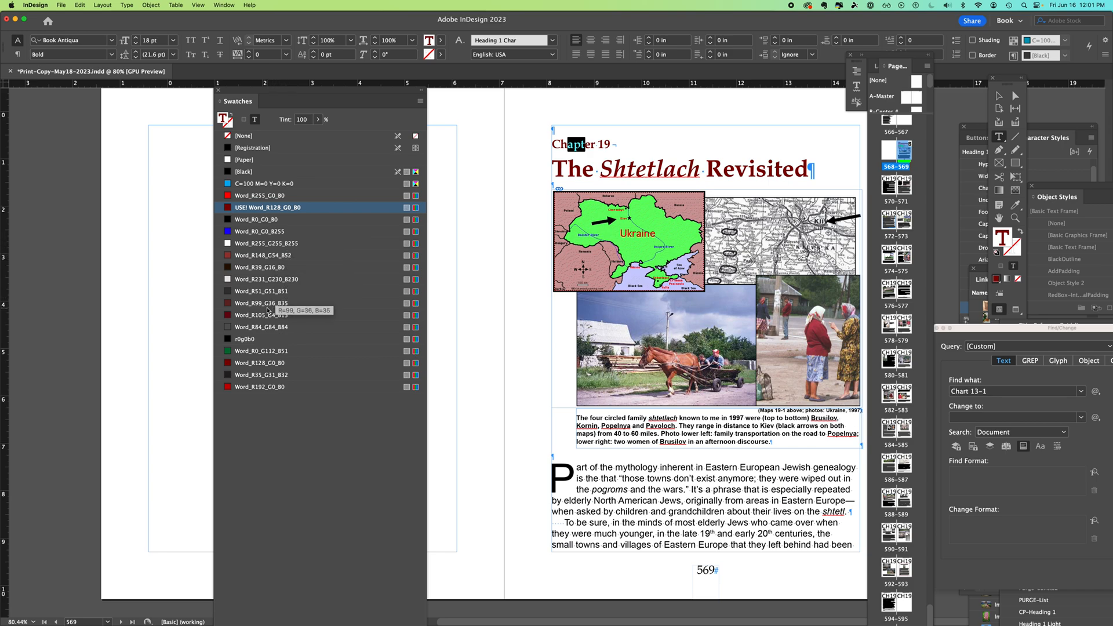
mouse_move(938, 562)
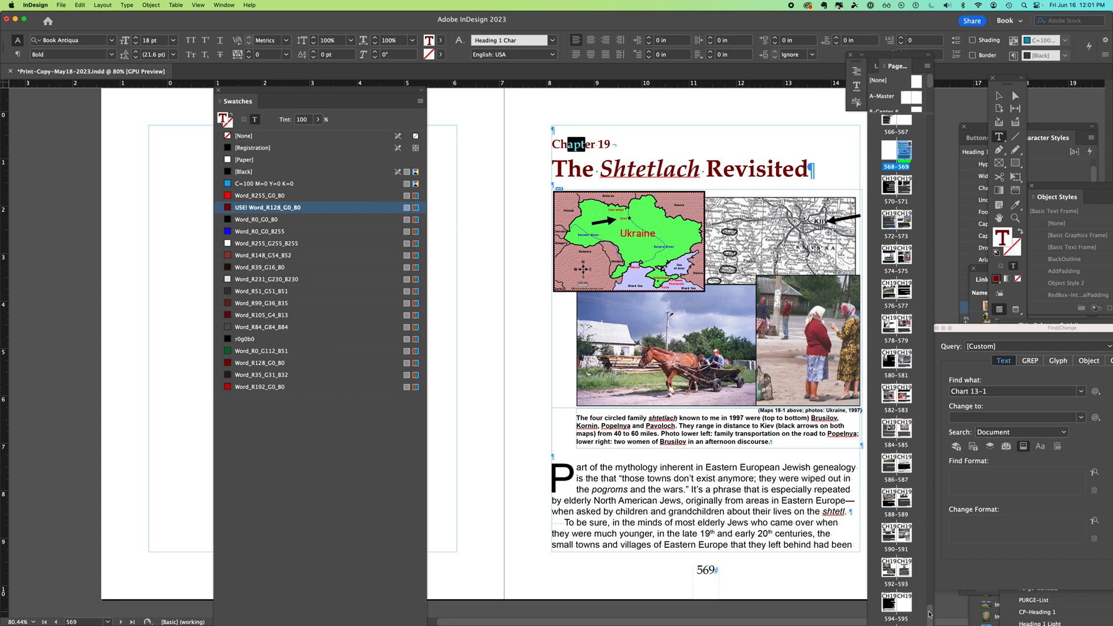
Step: Inspect the page 600 headline and subtitle, selecting the Part 1 headline to reveal its Word_R148_G54_B52 swatch
scroll("down", 3)
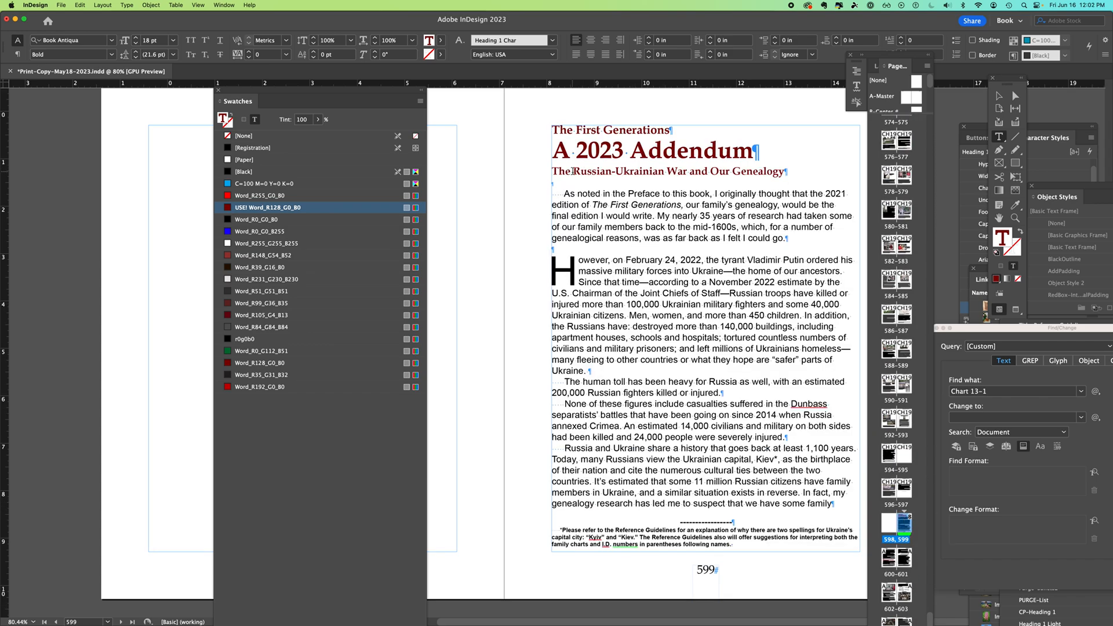
double_click(600, 151)
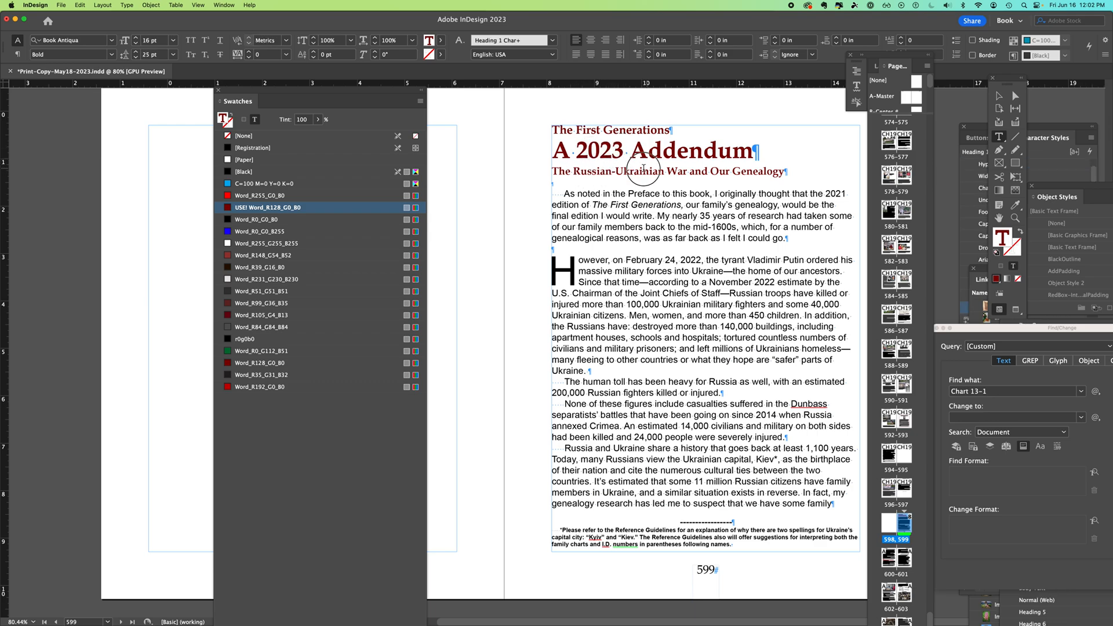
double_click(640, 170)
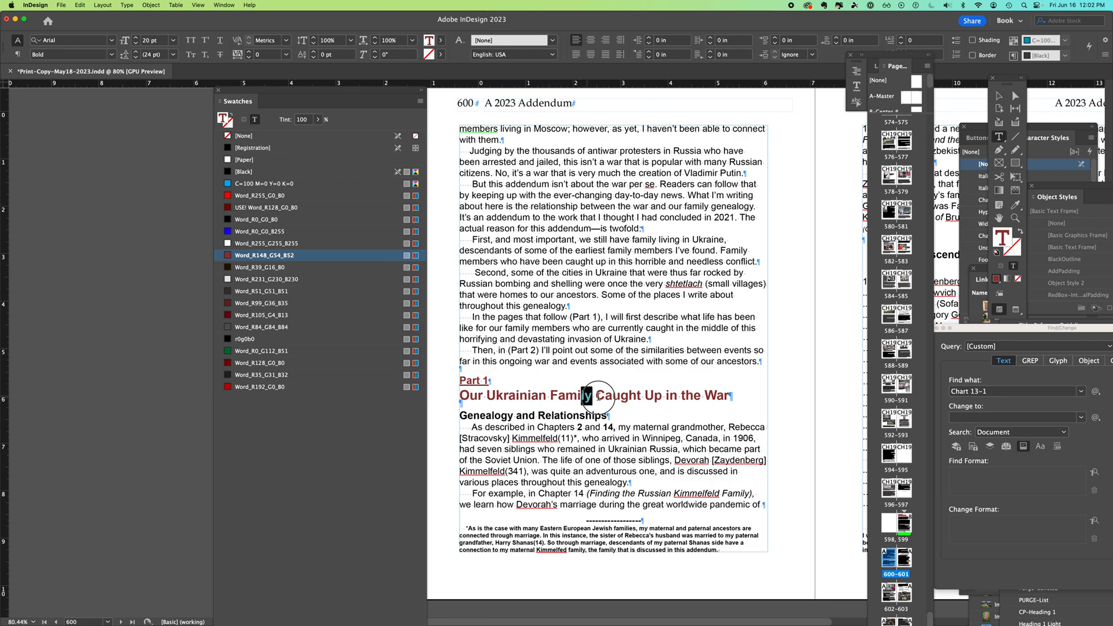
left_click_drag(586, 395, 716, 395)
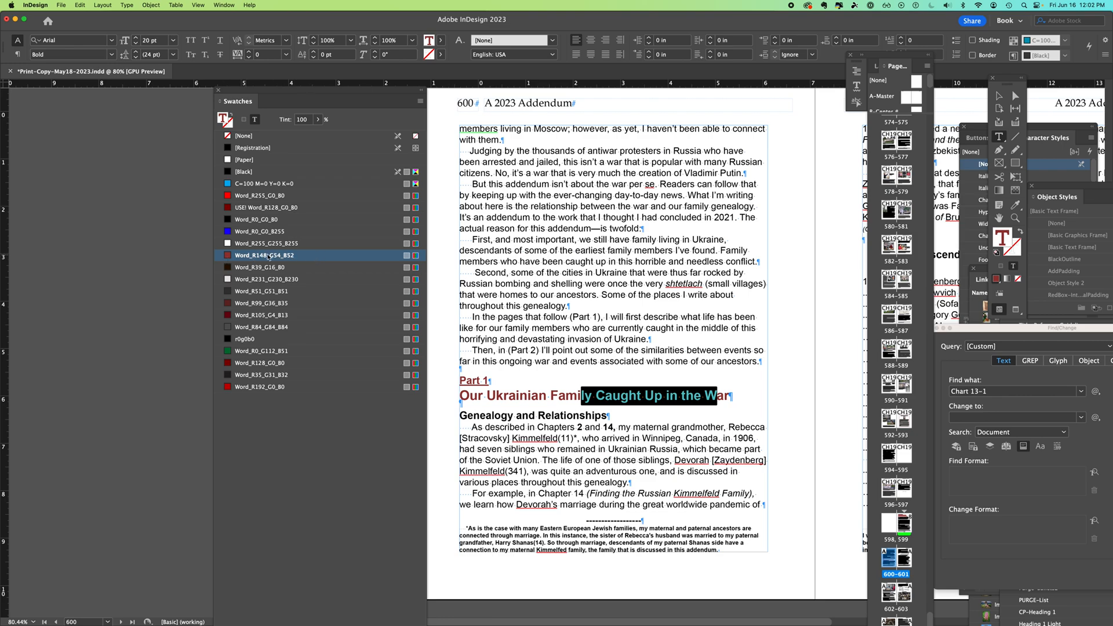
mouse_move(314, 258)
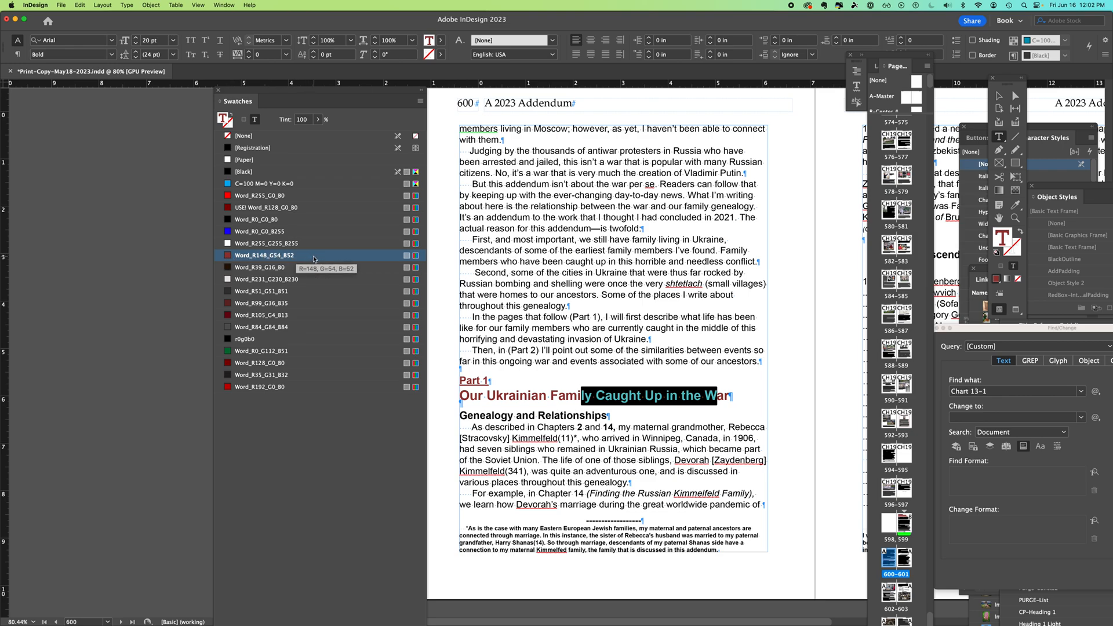
Step: Delete Word_R148_G54_B52, replacing it with USE! Word_R128_G0_B0 so the Part 1 heading recolours
left_click(420, 101)
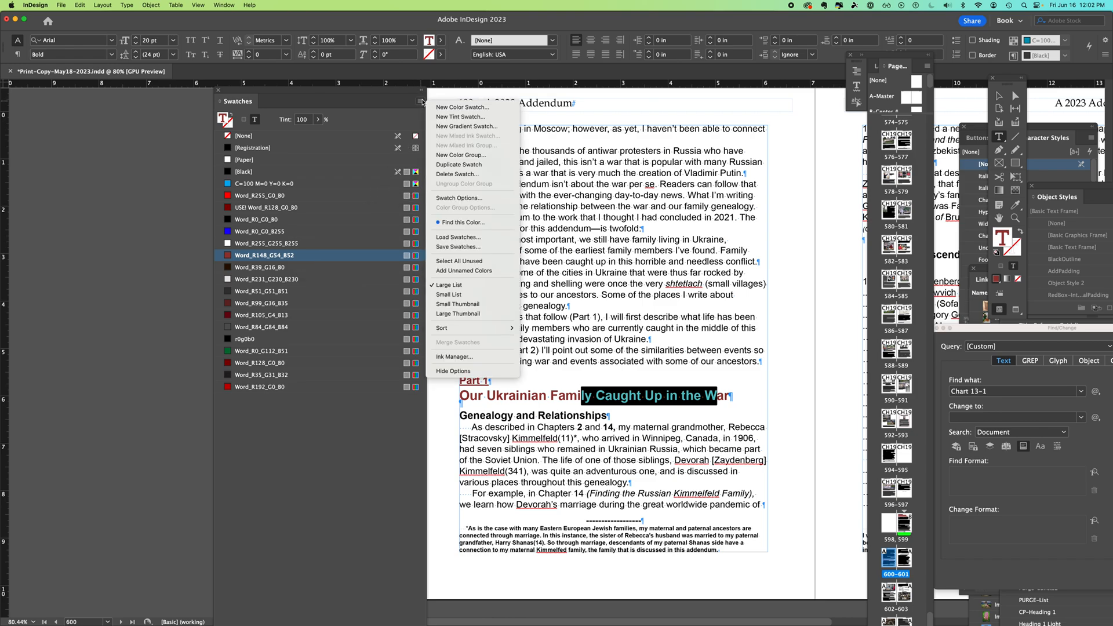
mouse_move(457, 174)
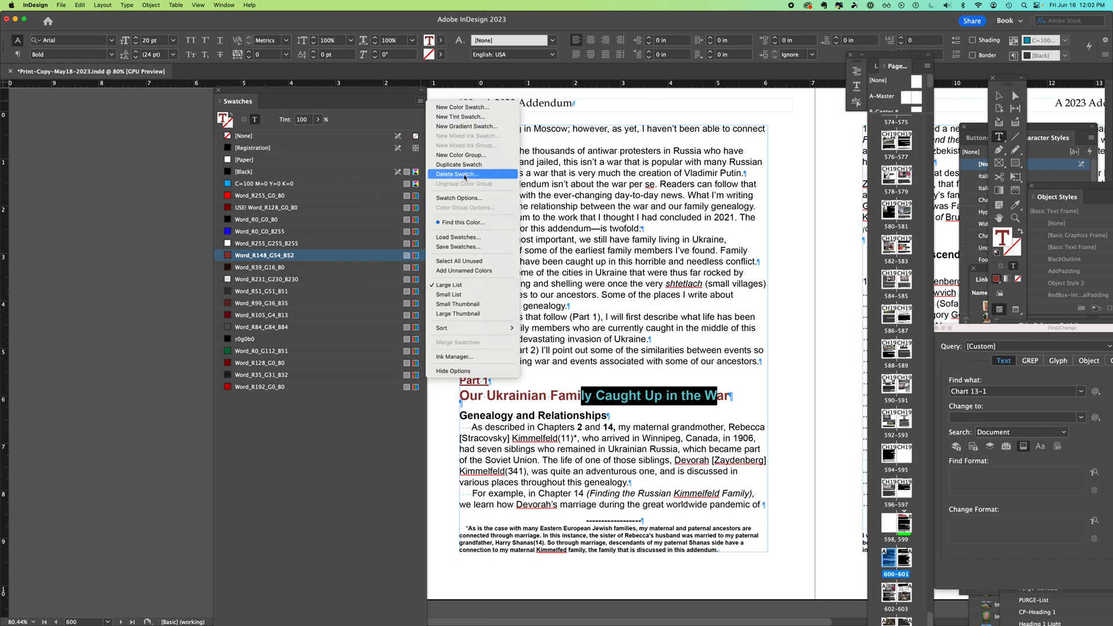
left_click(457, 174)
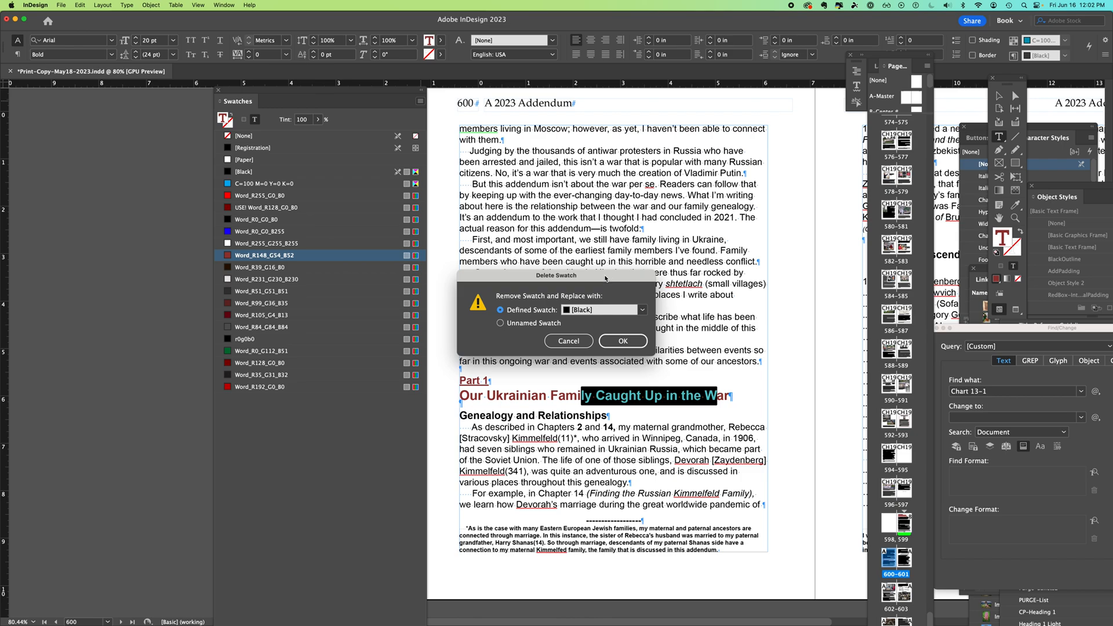
mouse_move(595, 276)
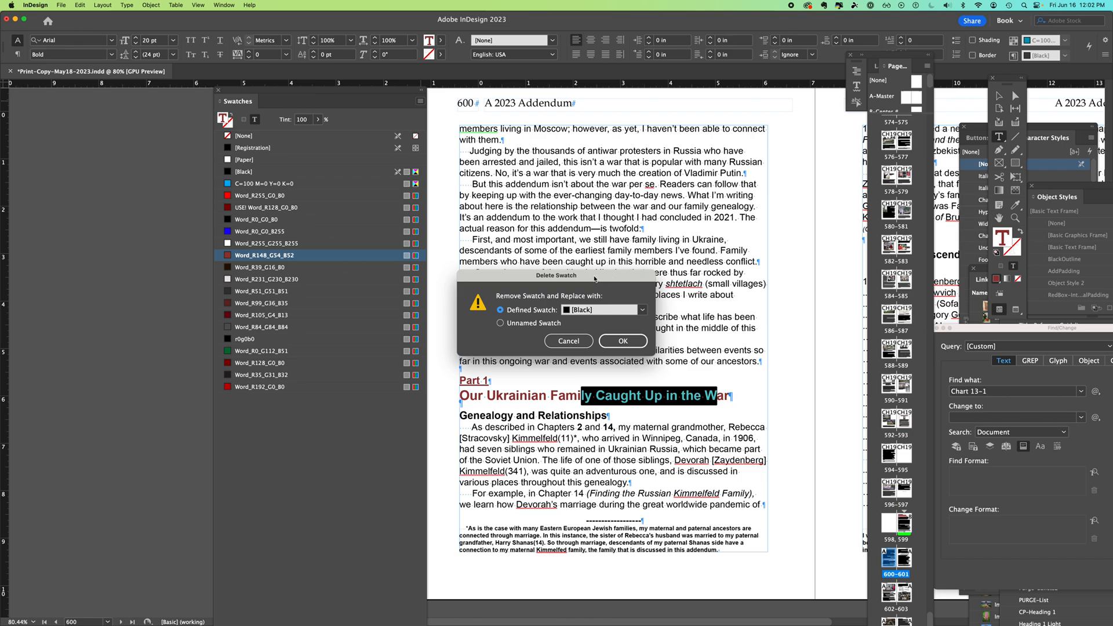
left_click(643, 310)
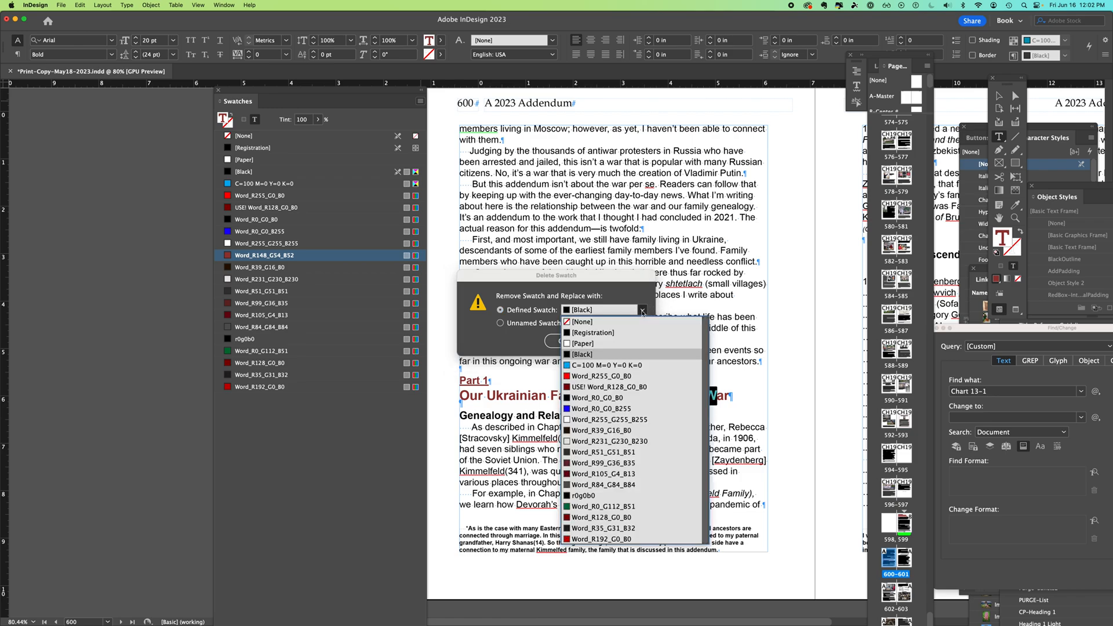
left_click(608, 388)
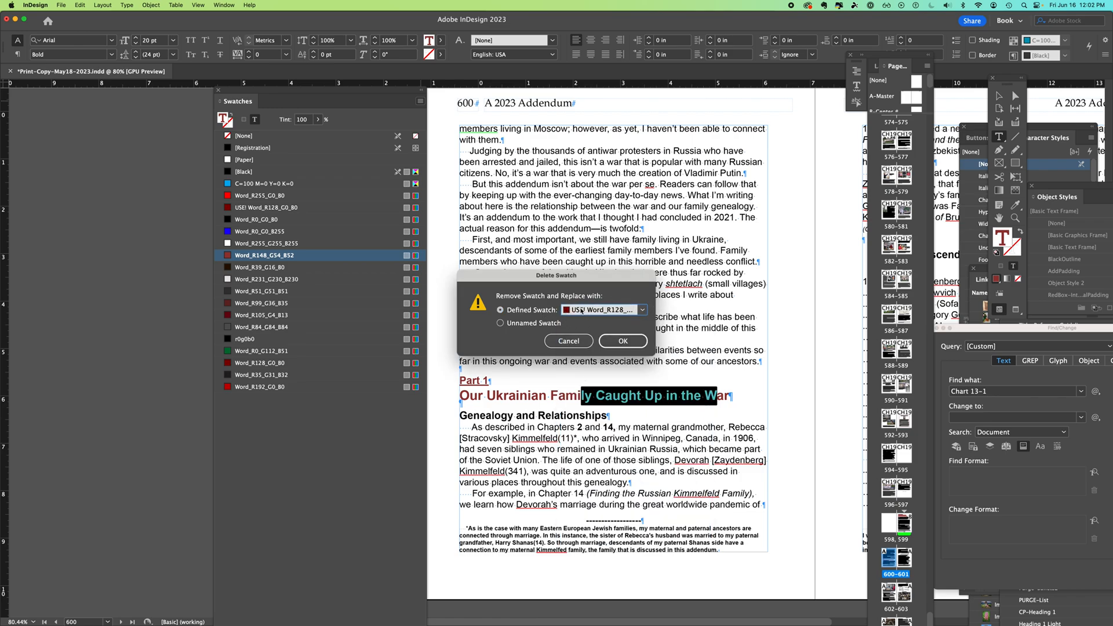
left_click(623, 341)
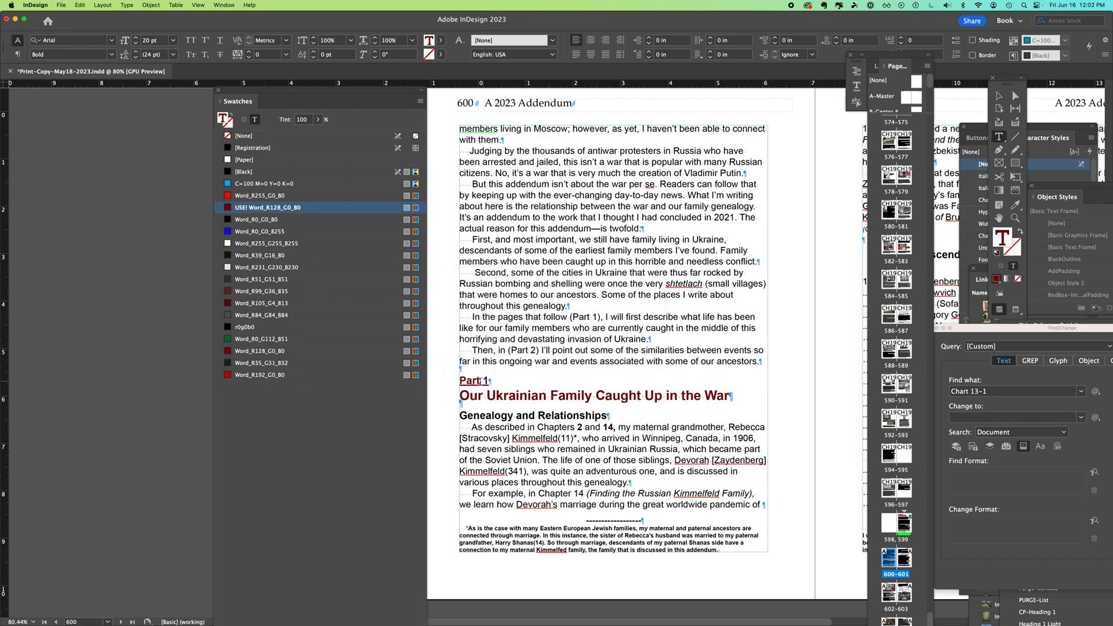
Step: Select the Part 1 label's Word_R99_G36_B35 swatch and delete it, replaced by USE! Word_R128_G0_B0
left_click_drag(471, 380, 602, 396)
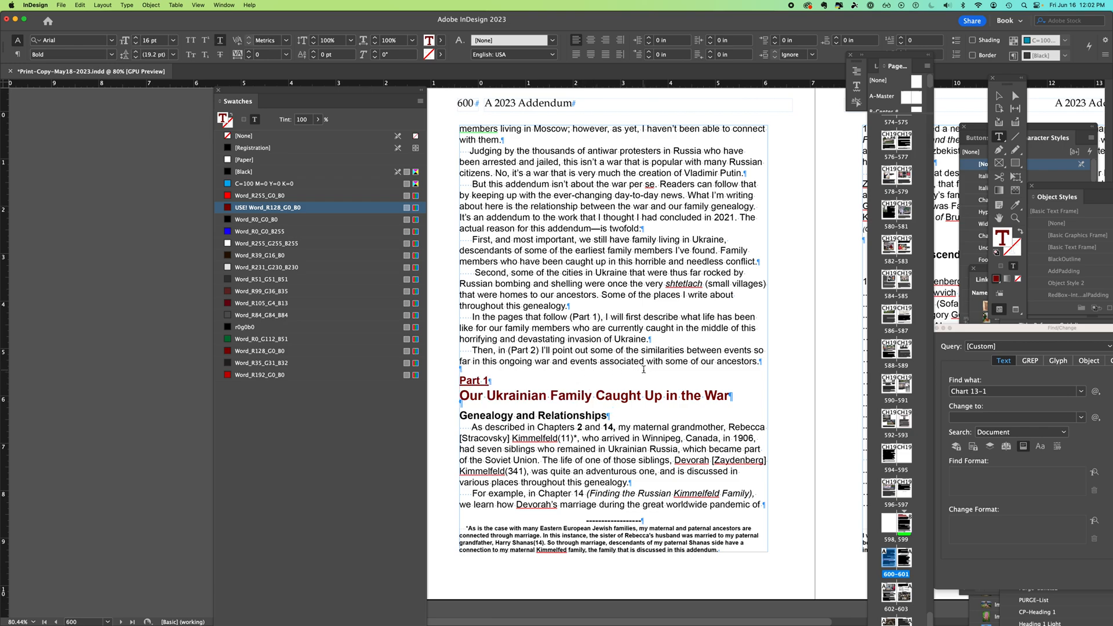
left_click(262, 291)
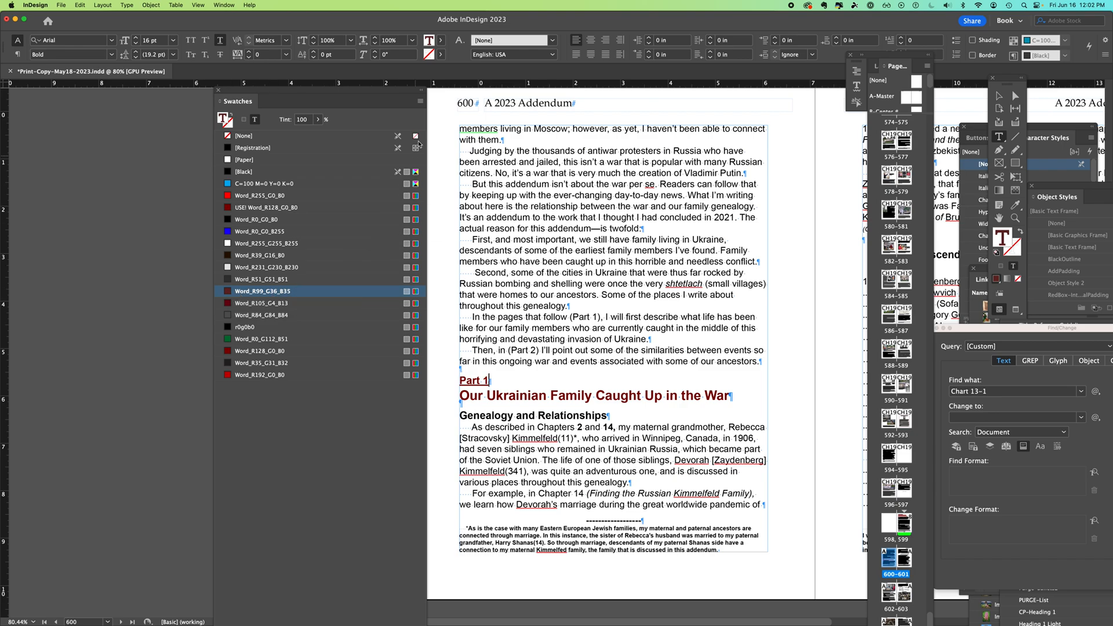
left_click(420, 99)
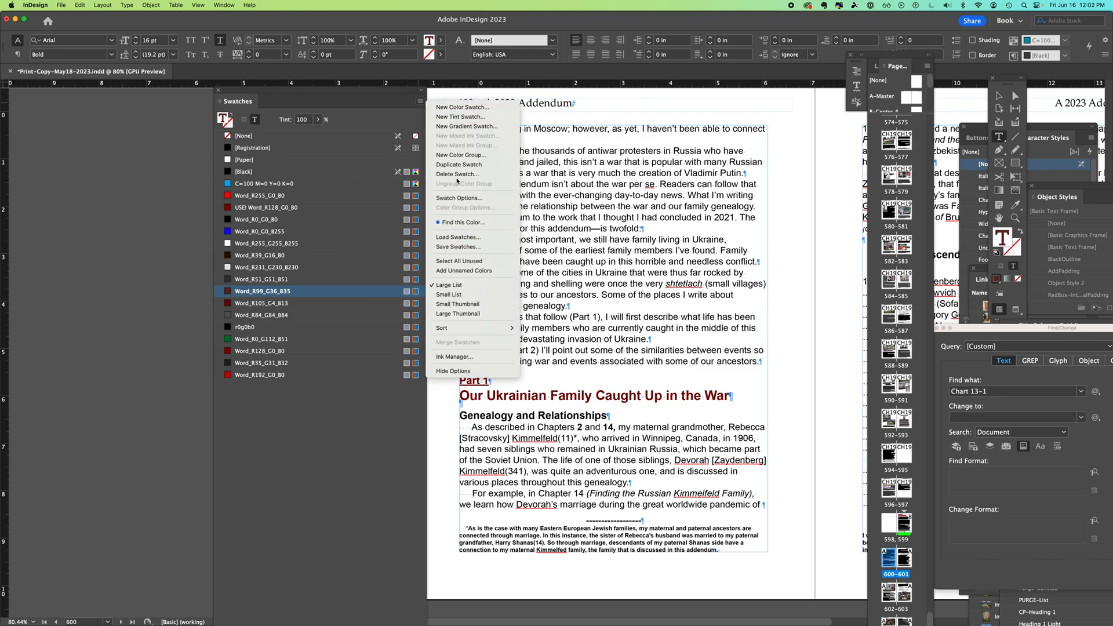
left_click(457, 174)
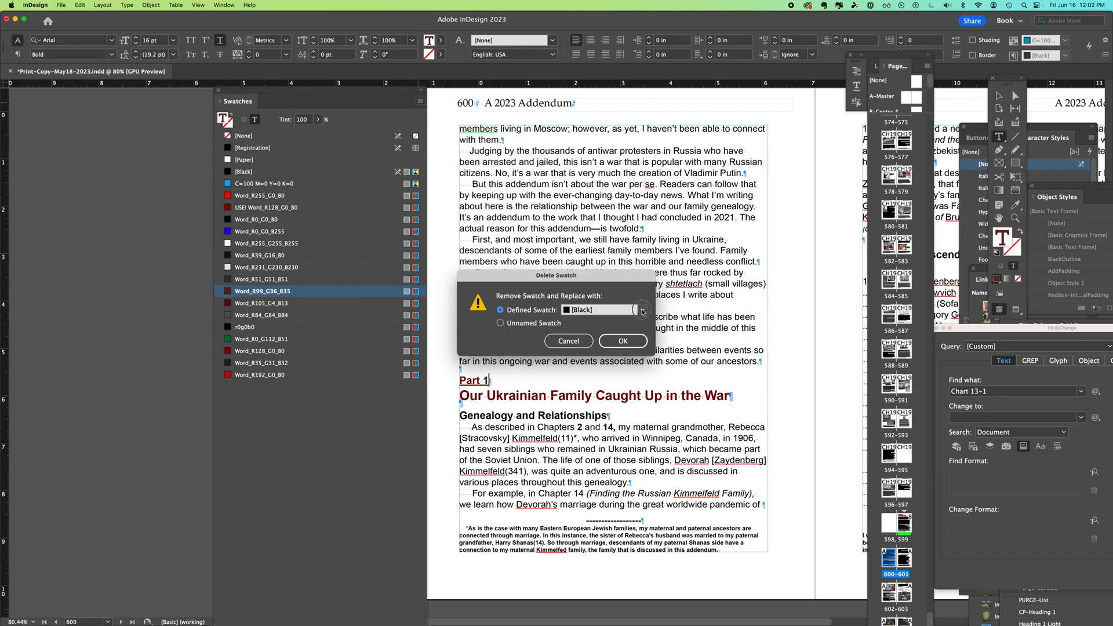
left_click(641, 310)
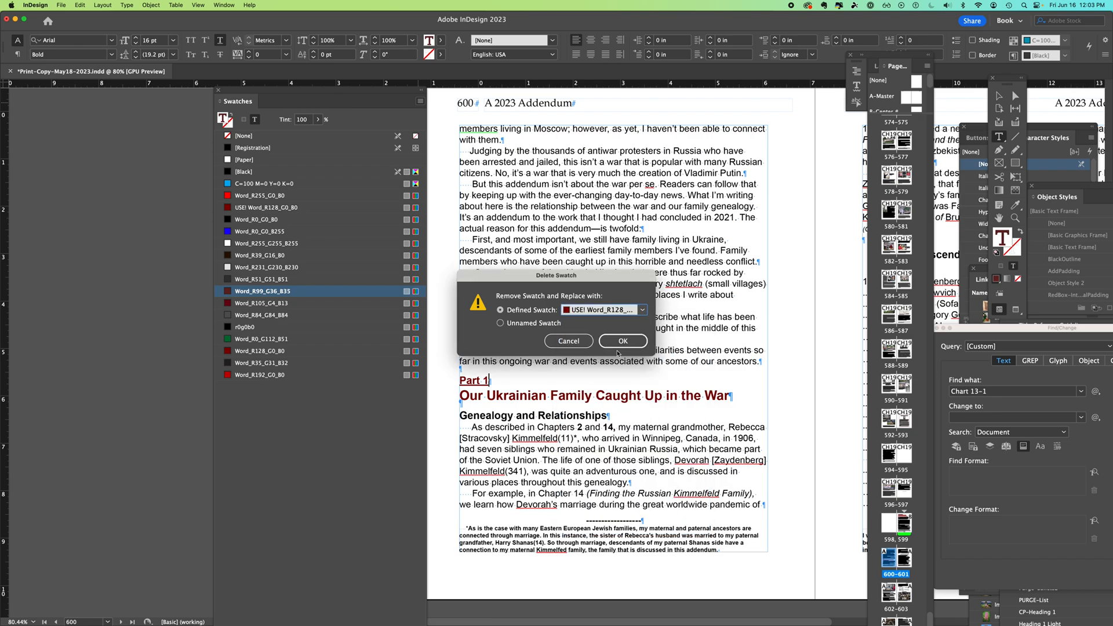
left_click(623, 341)
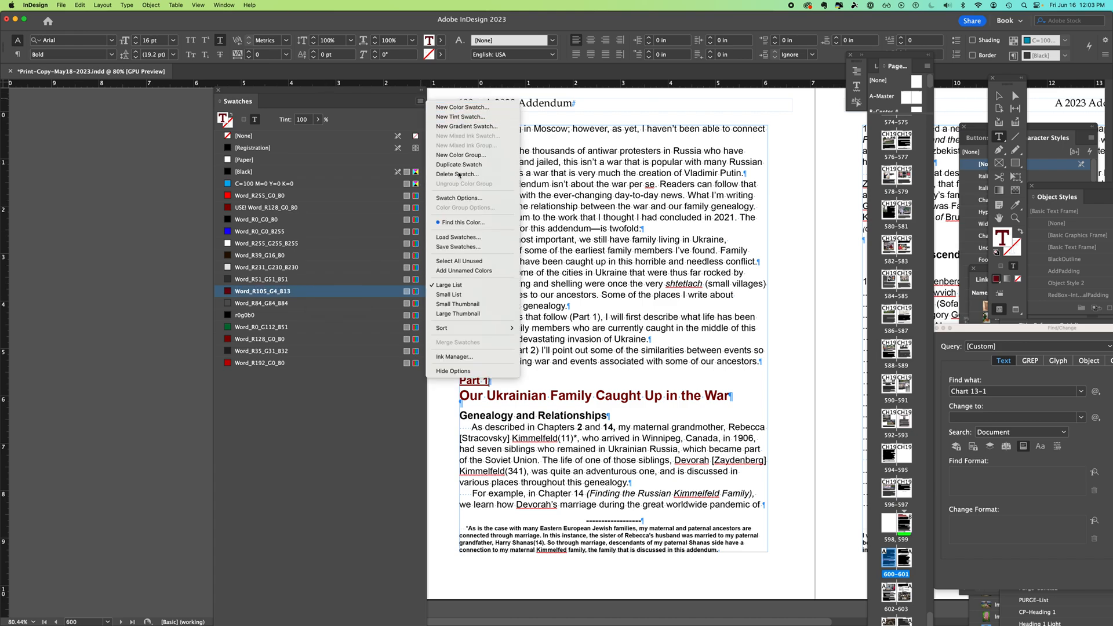
Step: Delete Word_R105_G4_B13 with USE! Word_R128_G0_B0 as its replacement
left_click(457, 174)
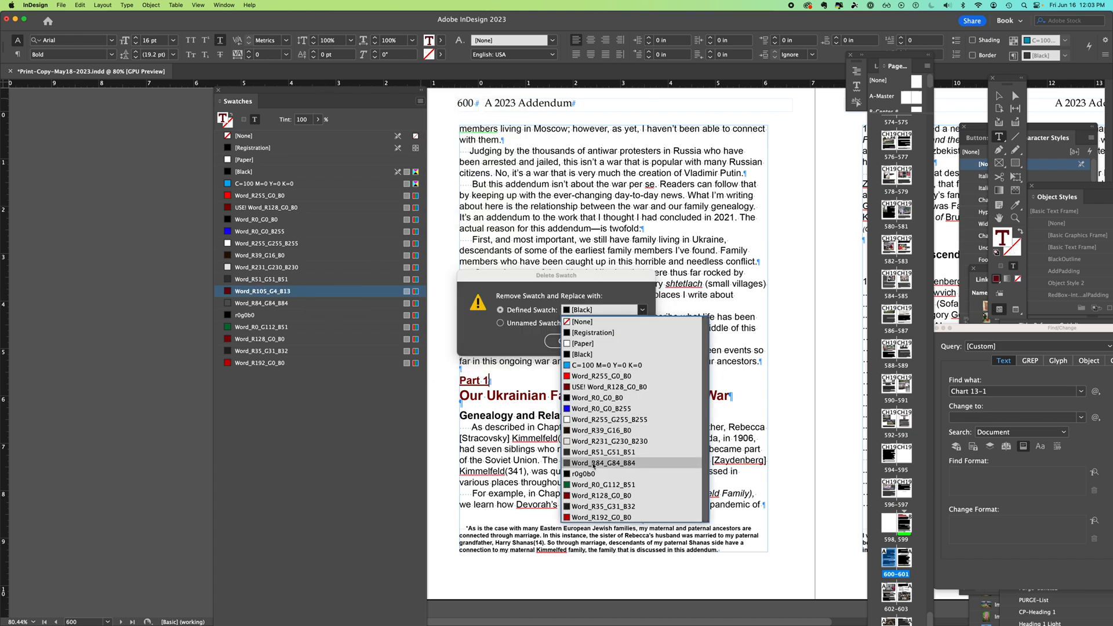
left_click(601, 387)
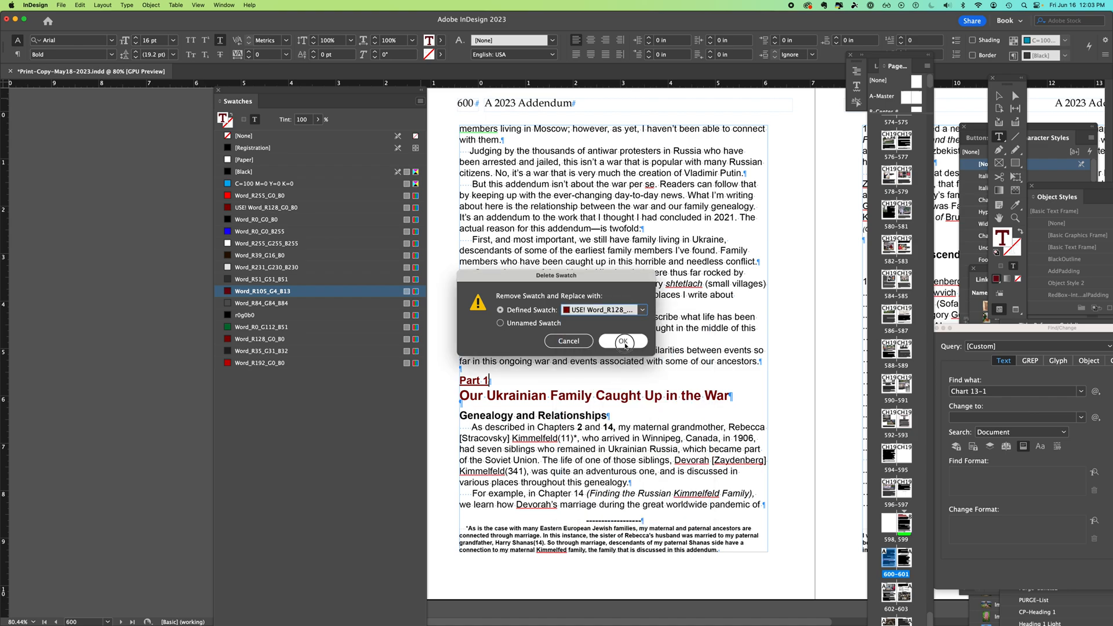
left_click(623, 341)
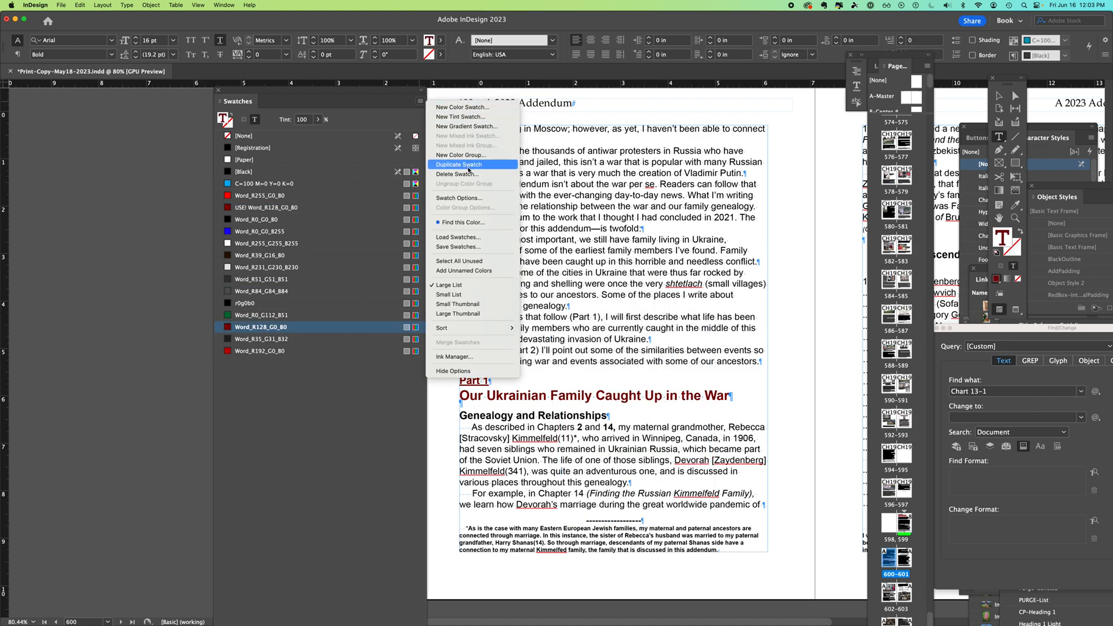
mouse_move(457, 174)
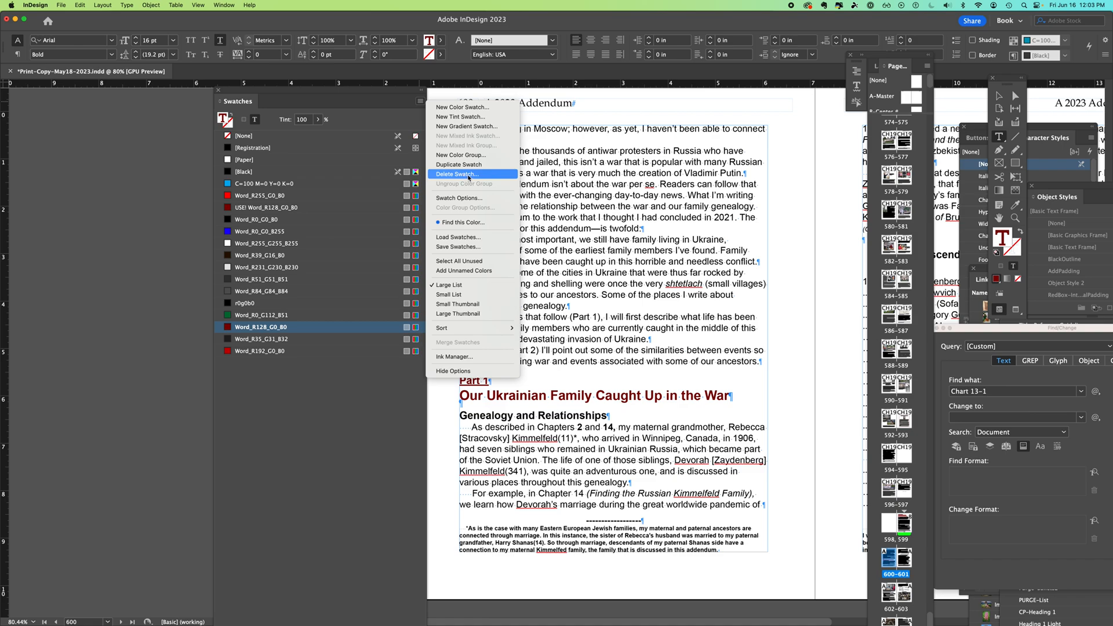
Step: Begin deleting Word_R128_G0_B0, with Word_R192_G0_B0 currently chosen as the replacement
left_click(457, 174)
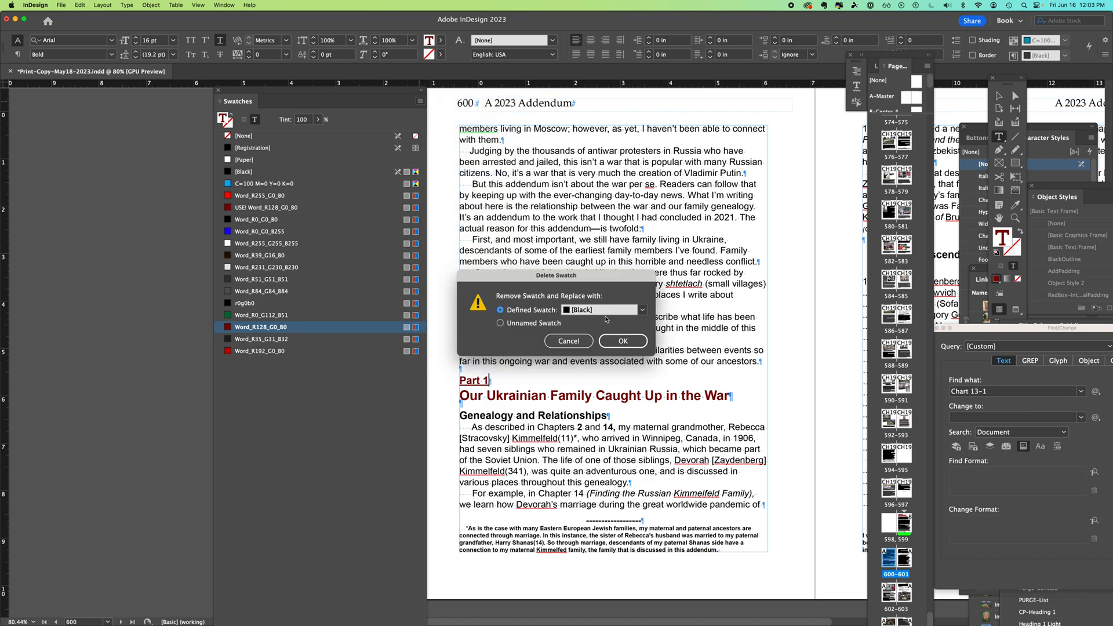
left_click(642, 309)
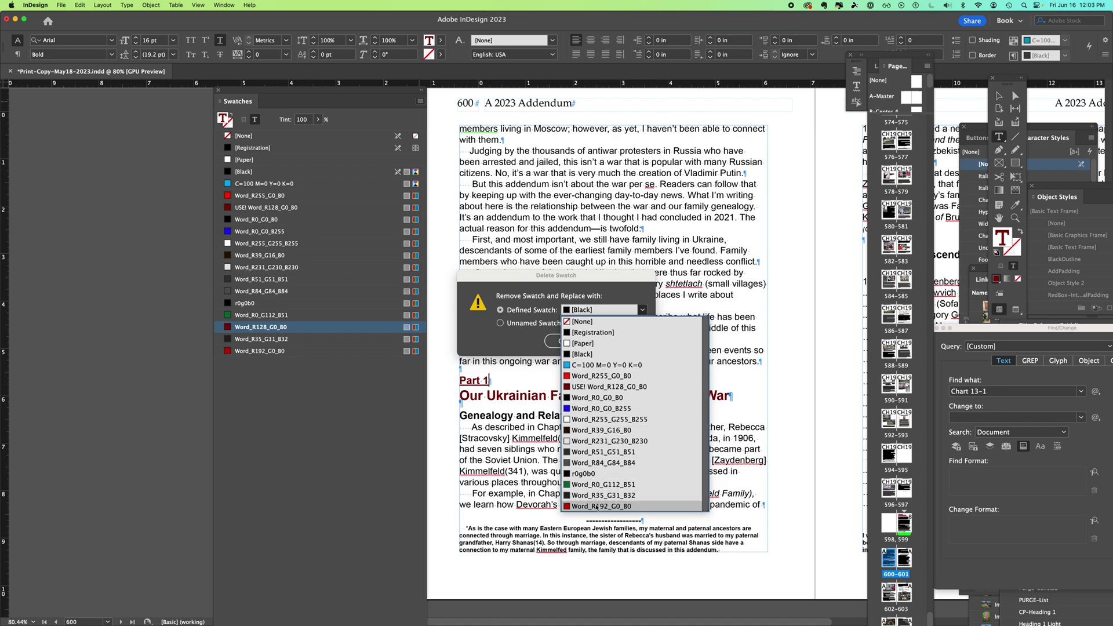
left_click(598, 505)
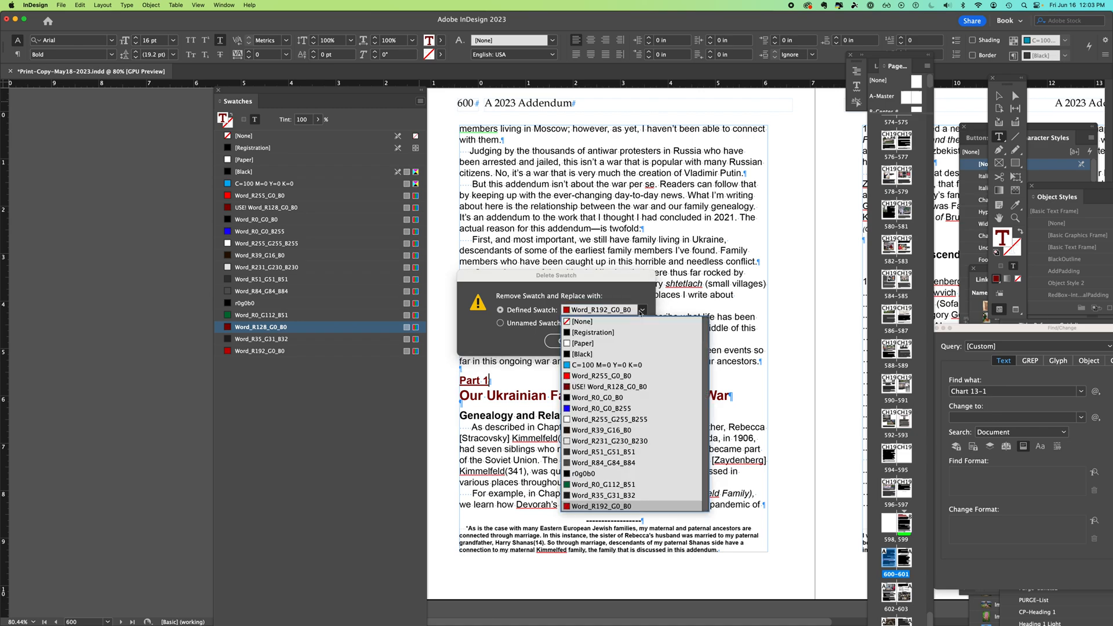